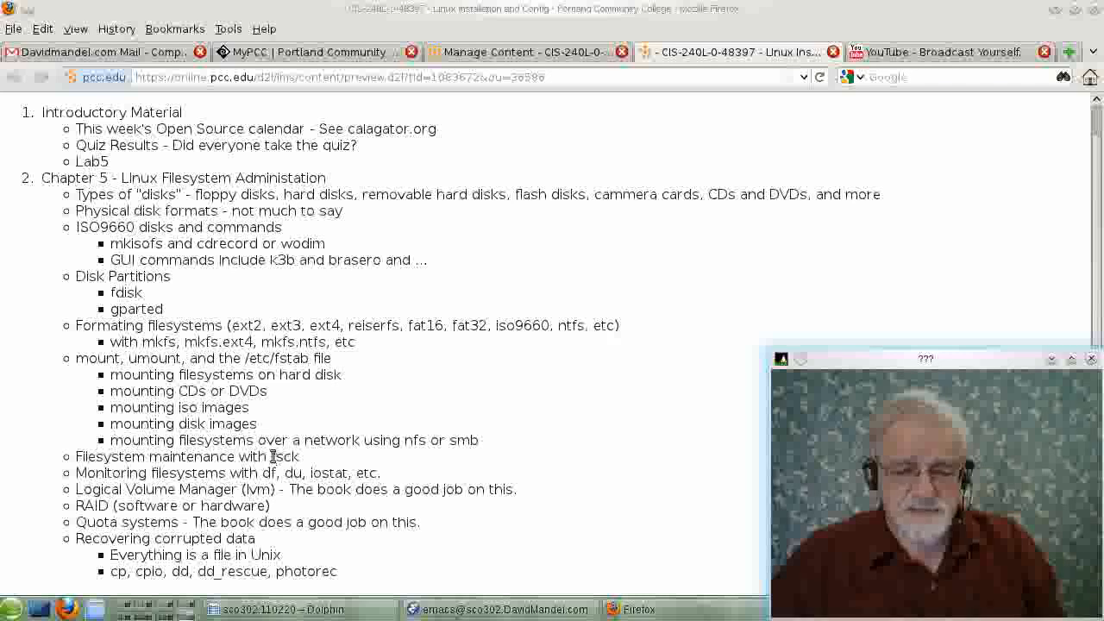
Highlight 'fsck' in the Chapter 5 outline and return to the terminals showing iostat output
{"action": "double_click", "coordinate": [284, 456]}
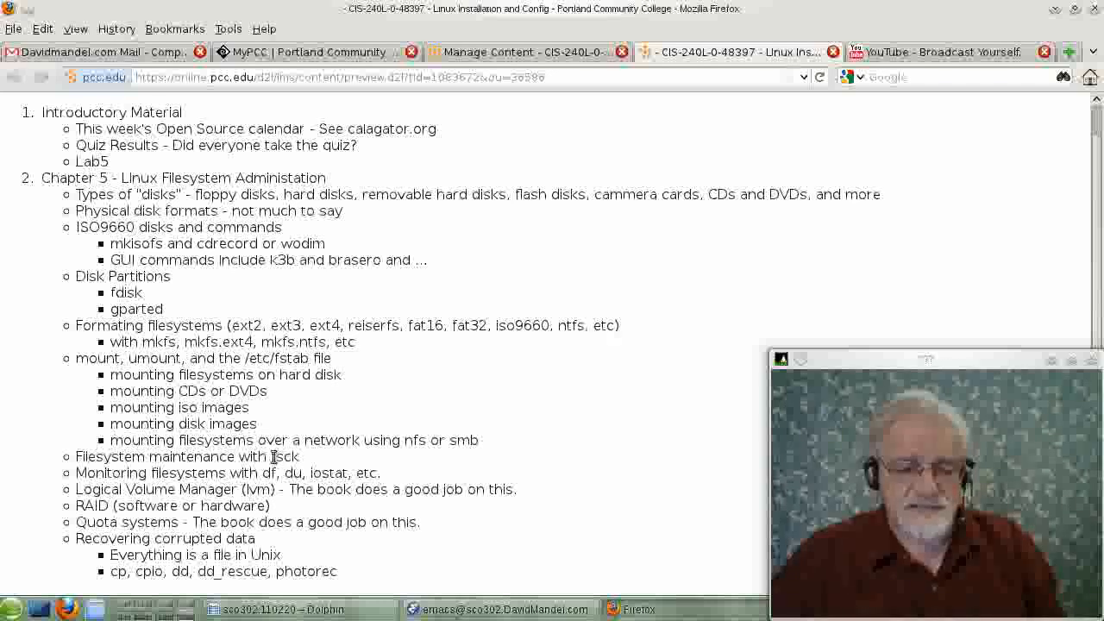
{"action": "double_click", "coordinate": [285, 456]}
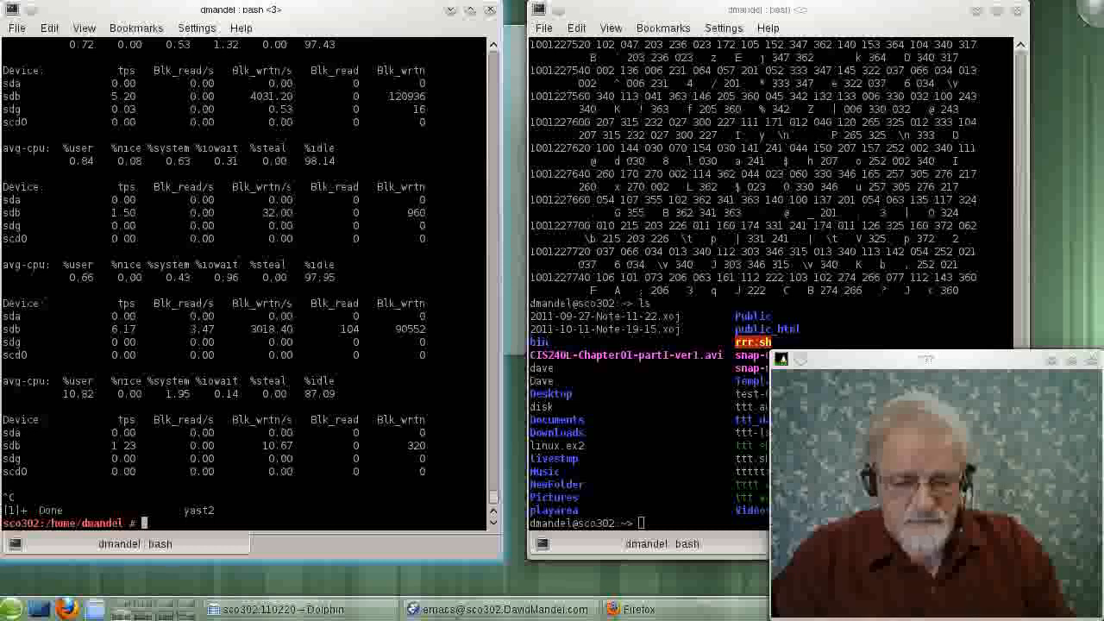
Run df -h to list human-readable disk usage for all filesystems, including /altsystem
{"action": "type", "text": "df -h"}
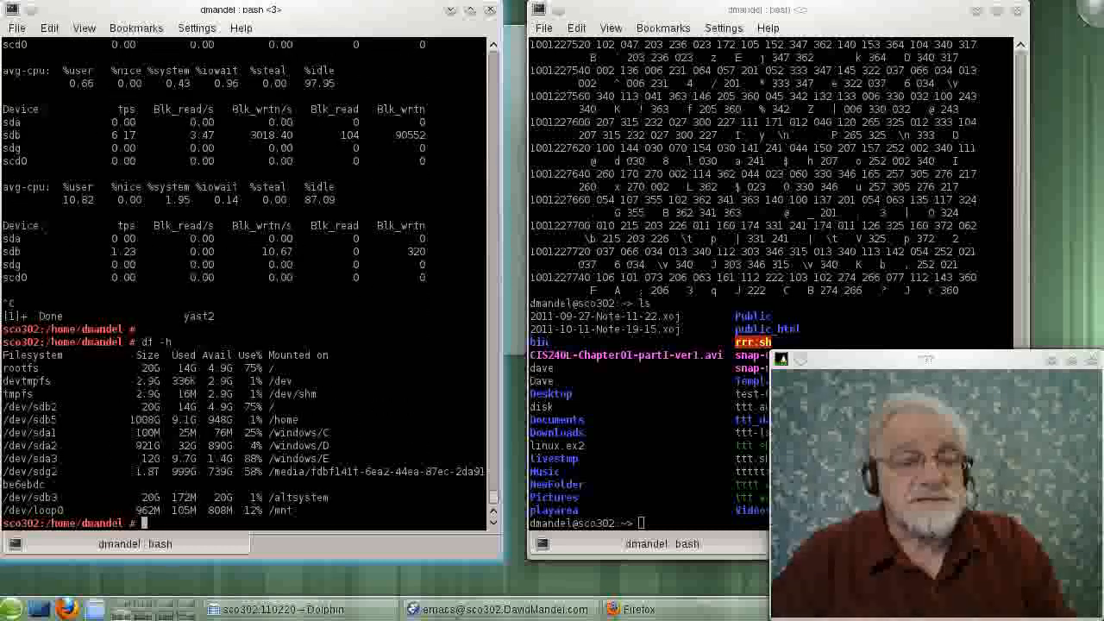
{"action": "type", "text": "um"}
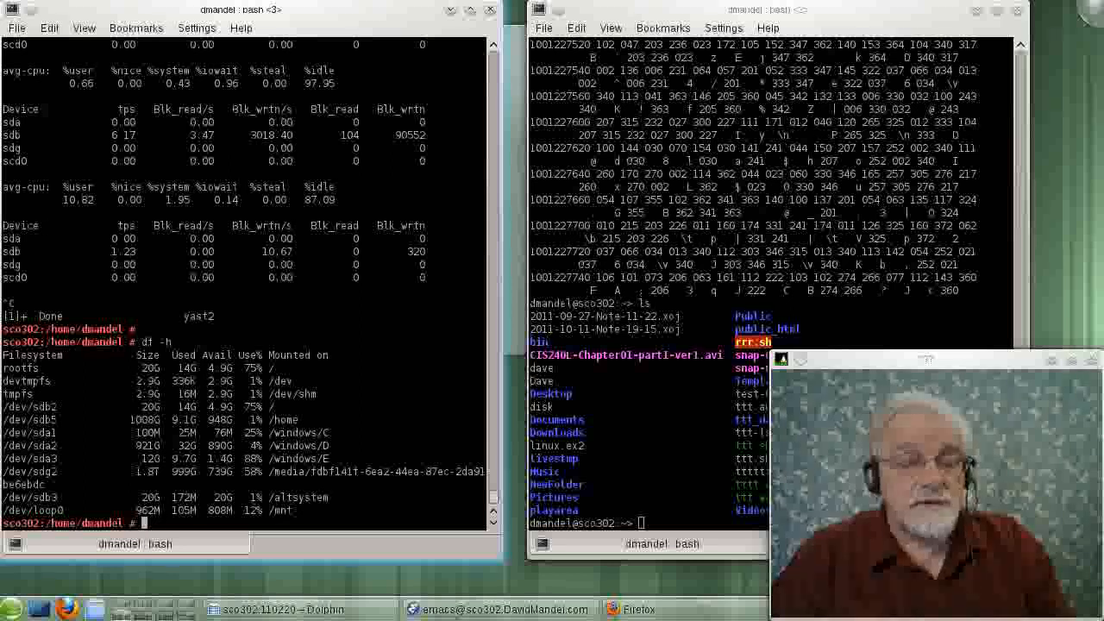
{"action": "type", "text": "umount /"}
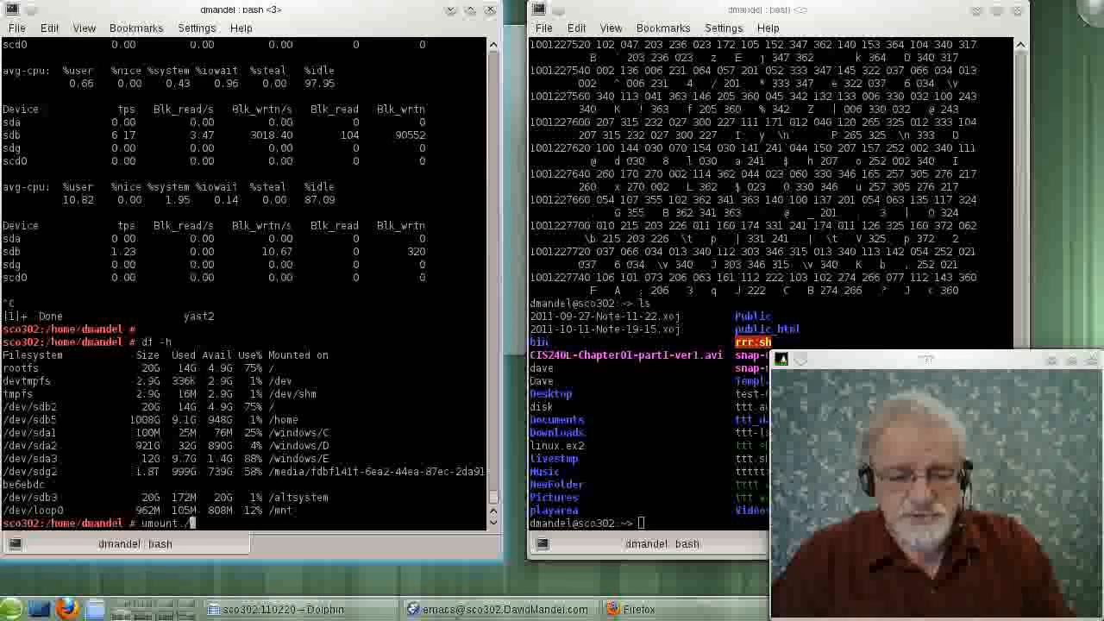
Unmount /altsystem and run fsck on /dev/sdb3, which reports clean
{"action": "type", "text": "altsystem"}
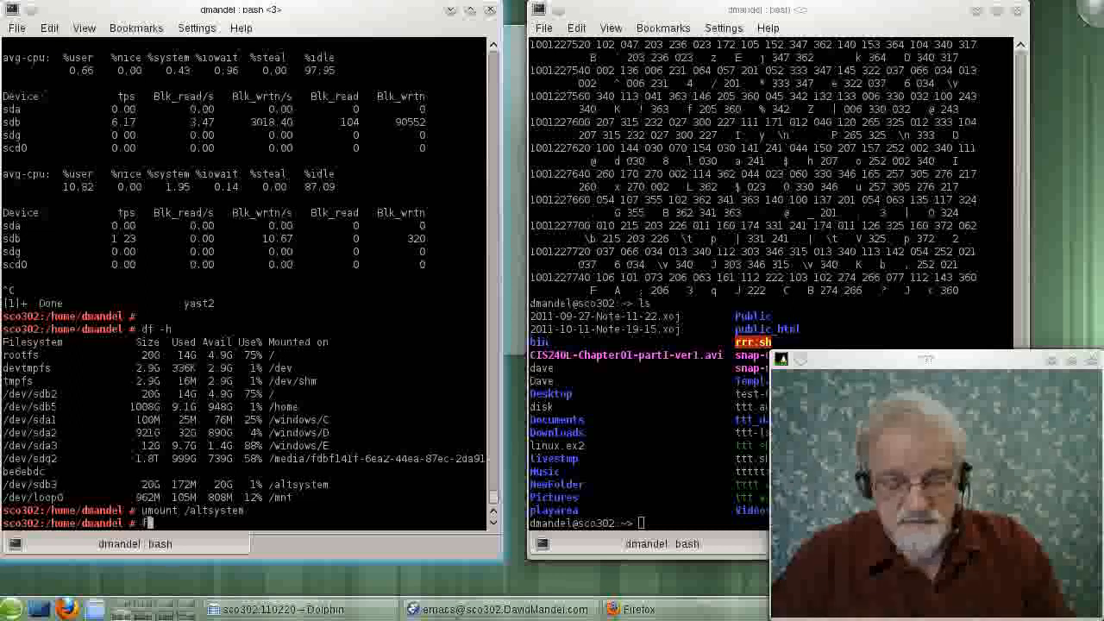
{"action": "type", "text": "fsck"}
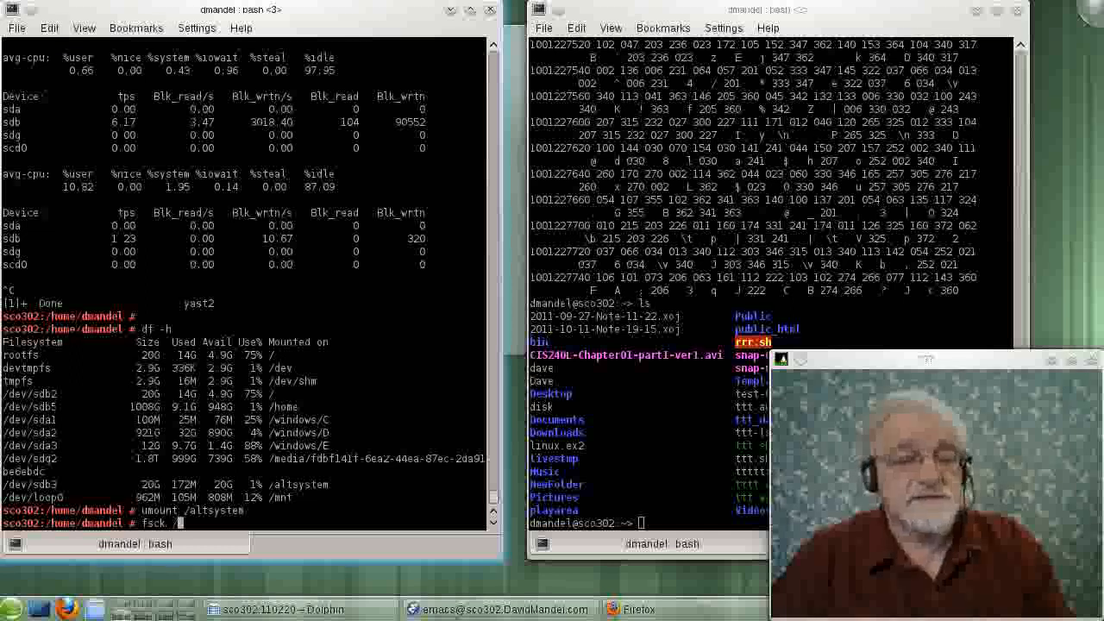
{"action": "type", "text": "/dev/"}
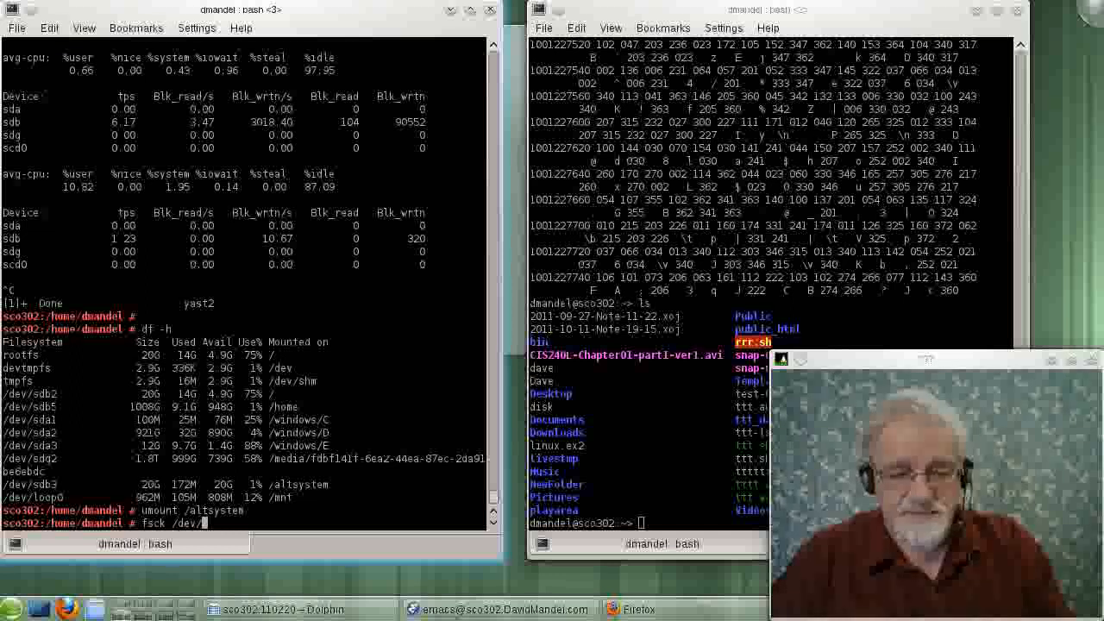
{"action": "type", "text": "sd"}
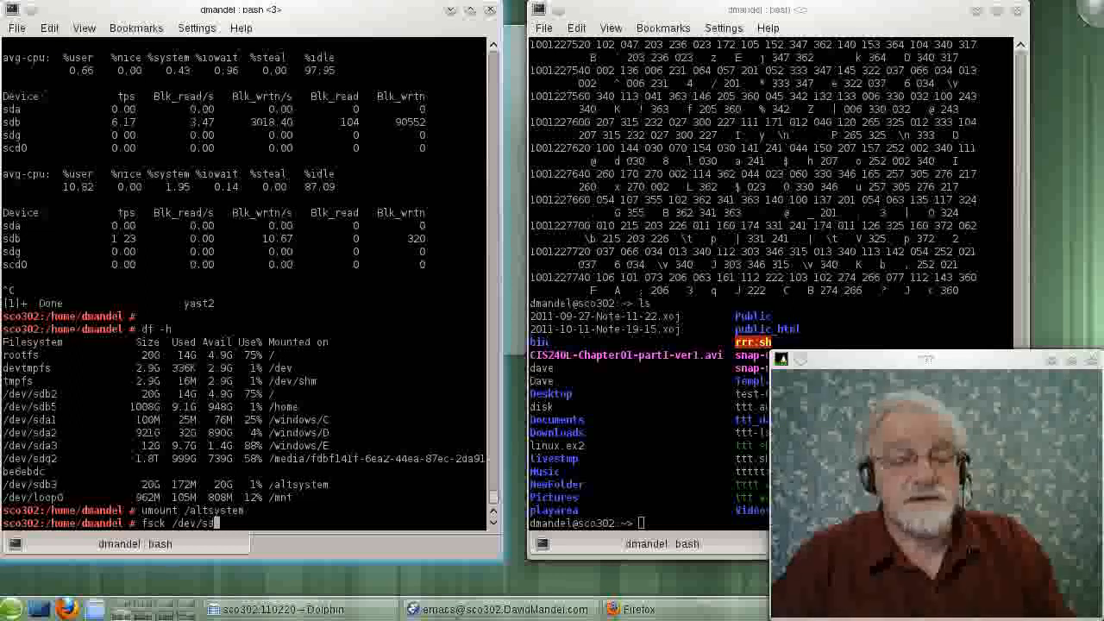
{"action": "type", "text": "b3"}
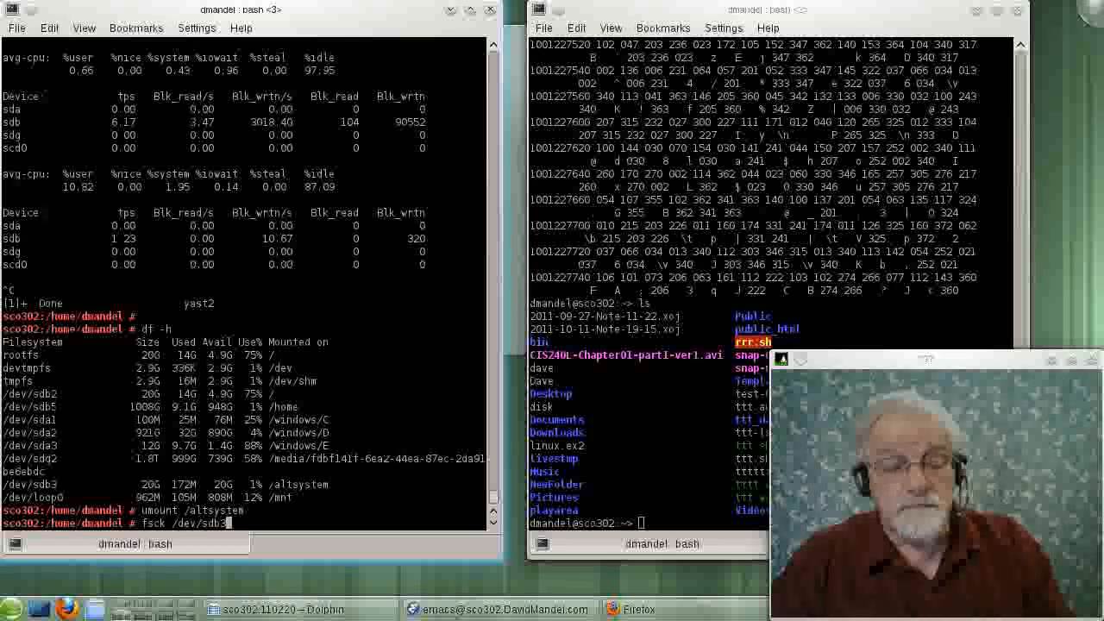
{"action": "key", "text": "Return"}
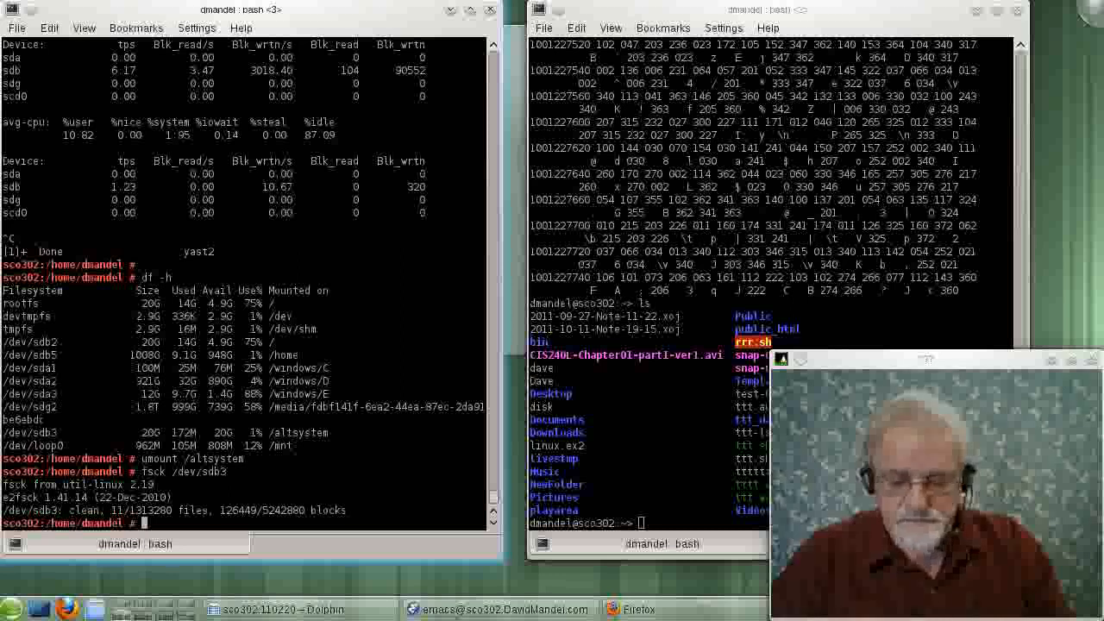
{"action": "type", "text": "fsck /dev/sdb3"}
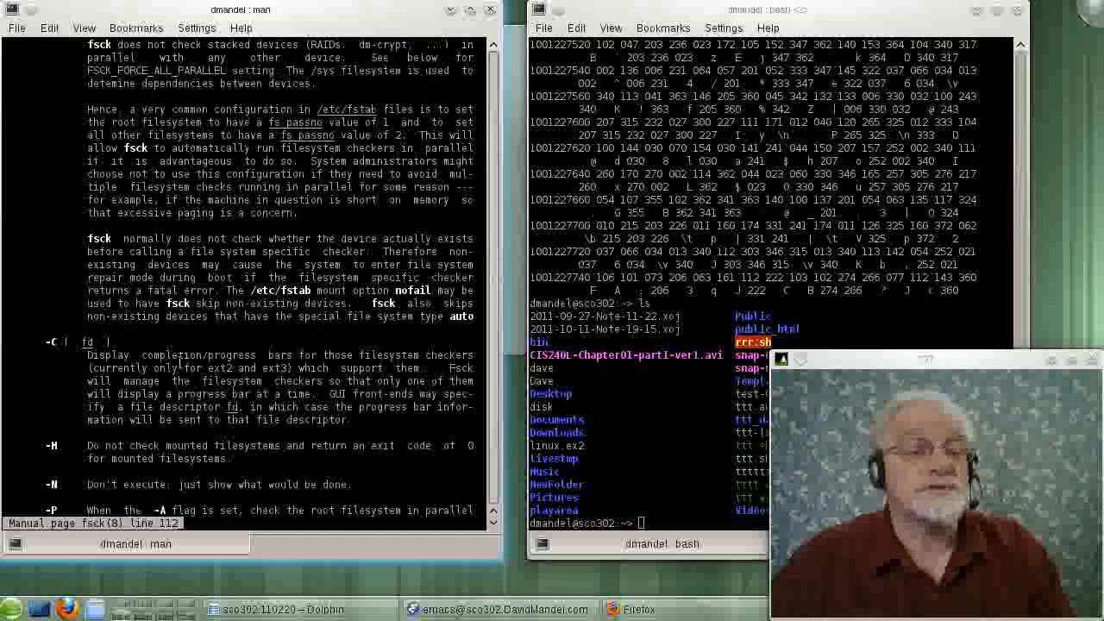
{"action": "scroll", "scroll_direction": "down", "scroll_amount": 3}
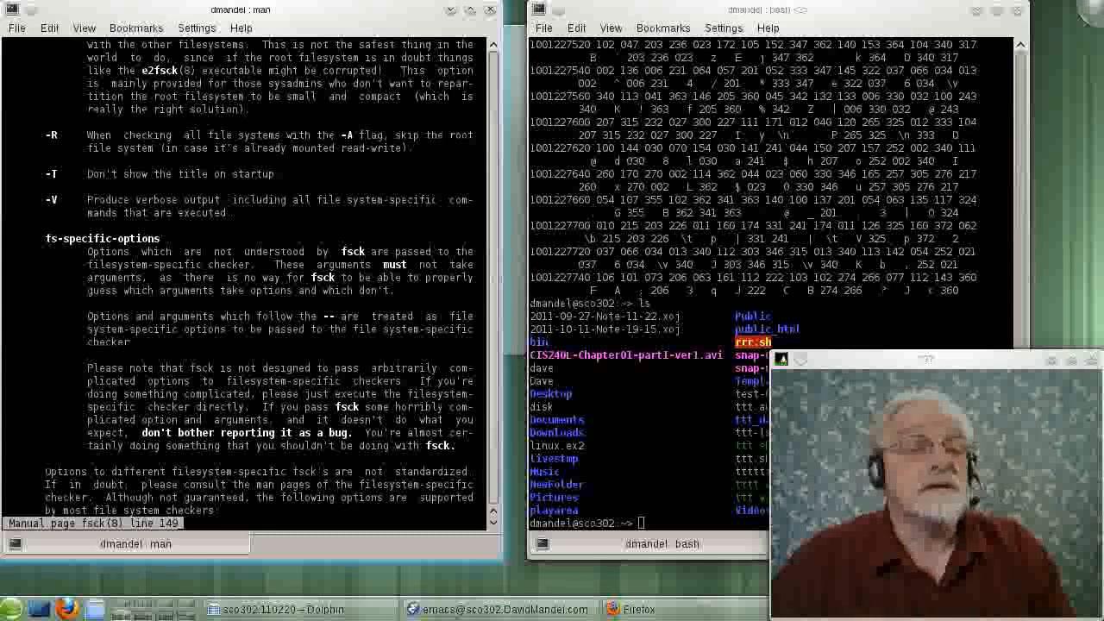
{"action": "scroll", "scroll_direction": "down", "scroll_amount": 3}
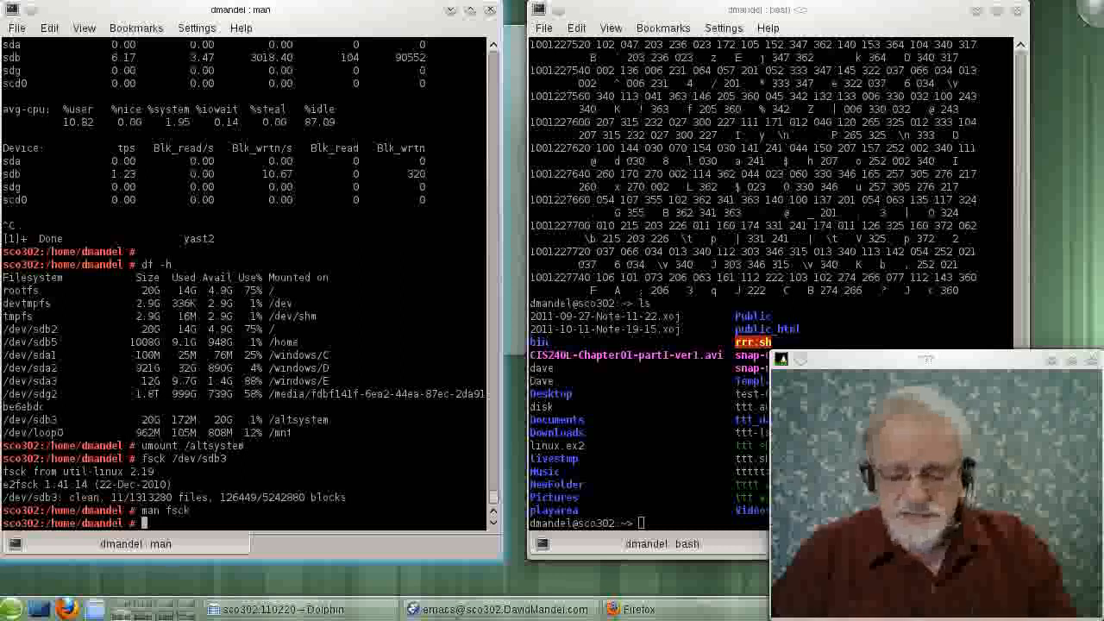
Force a five-pass fsck of /dev/sdb3, remount /altsystem, and confirm it with df -h
{"action": "type", "text": "fsck /dev/sdb"}
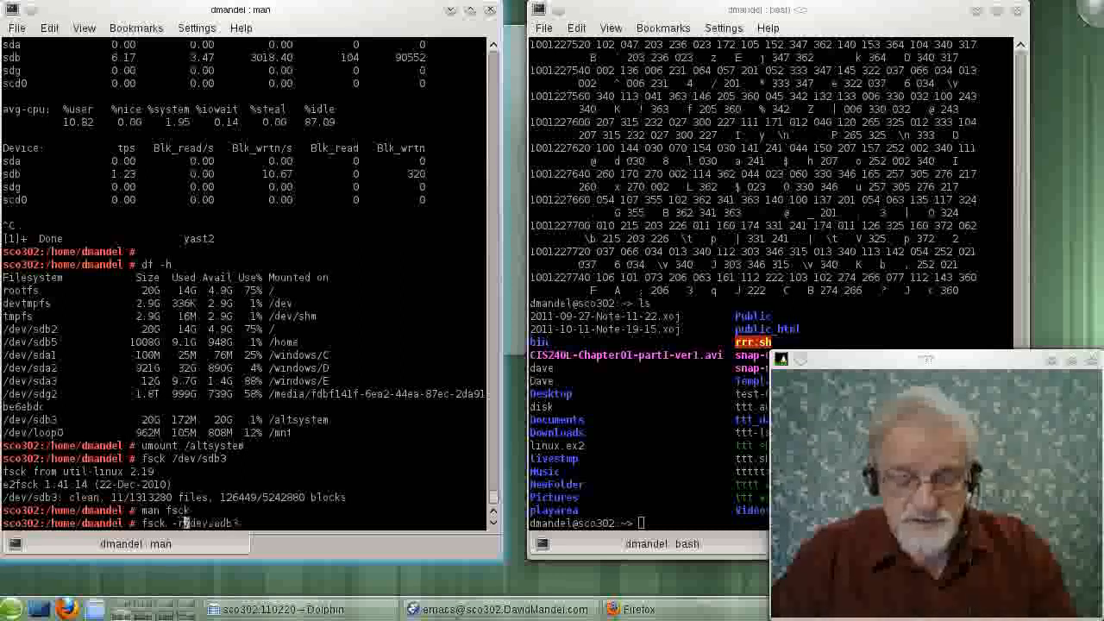
{"action": "type", "text": "f "}
{"action": "key", "text": "Return"}
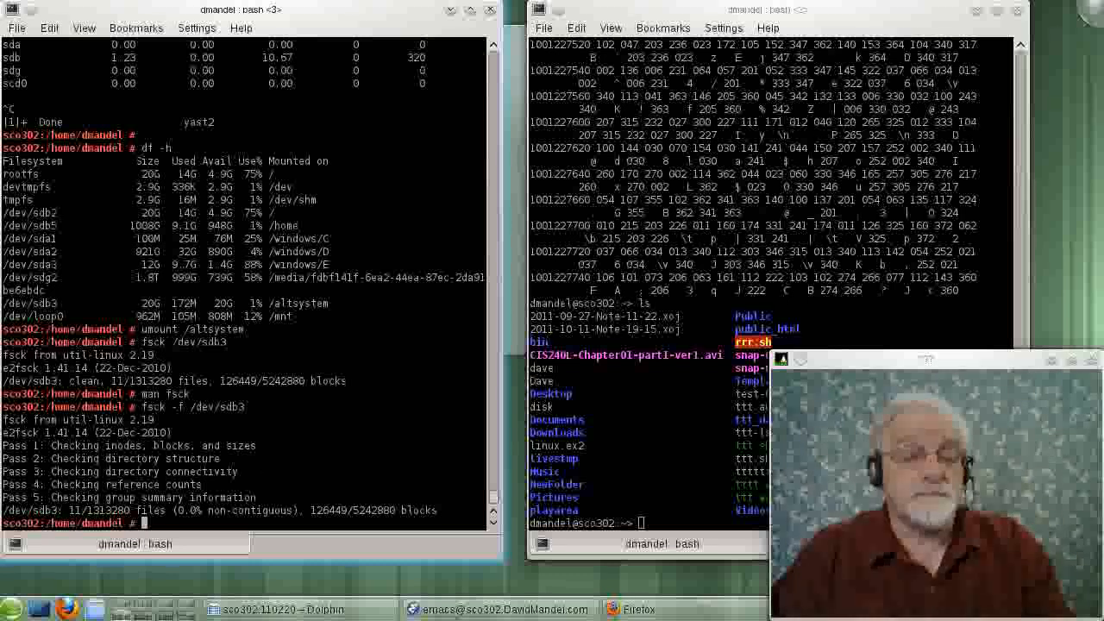
{"action": "type", "text": "mount"}
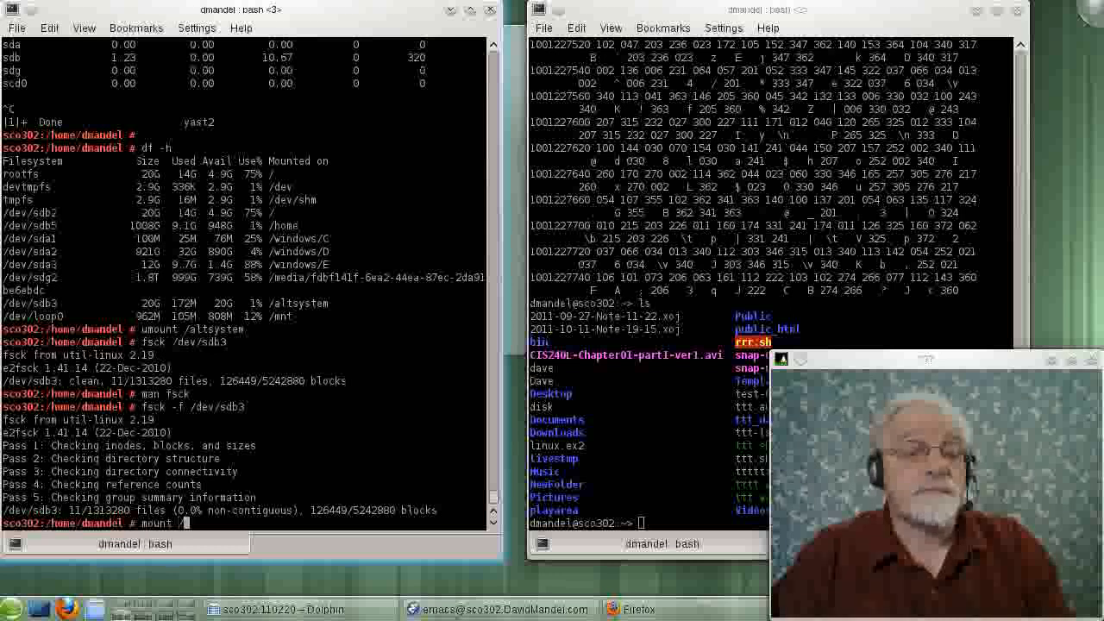
{"action": "type", "text": "/altsystem"}
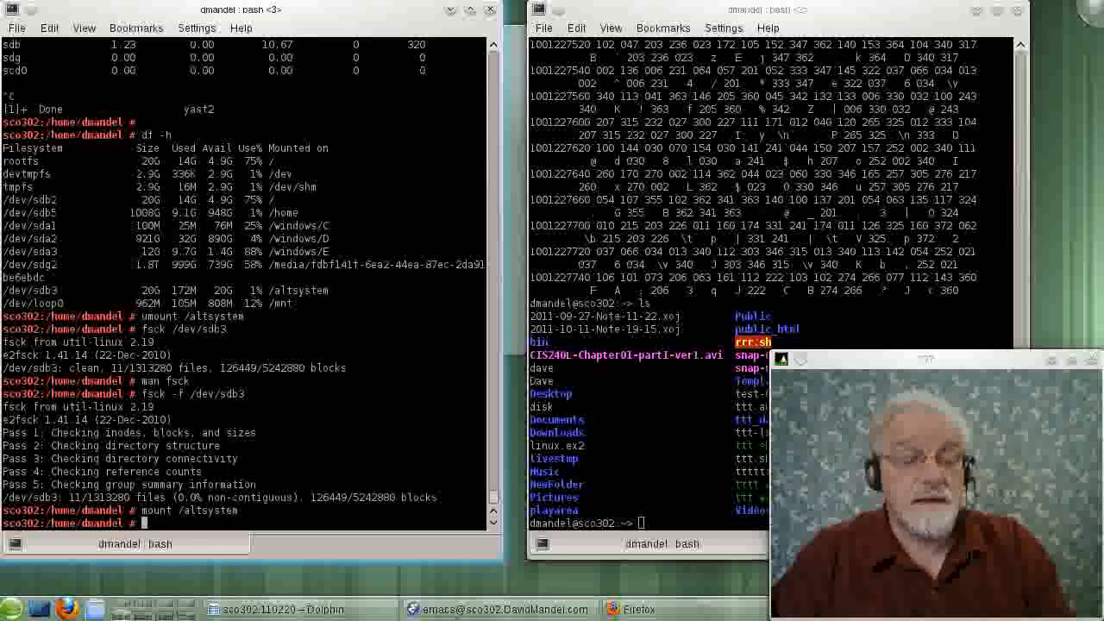
{"action": "type", "text": "df -h"}
{"action": "type", "text": "cd"}
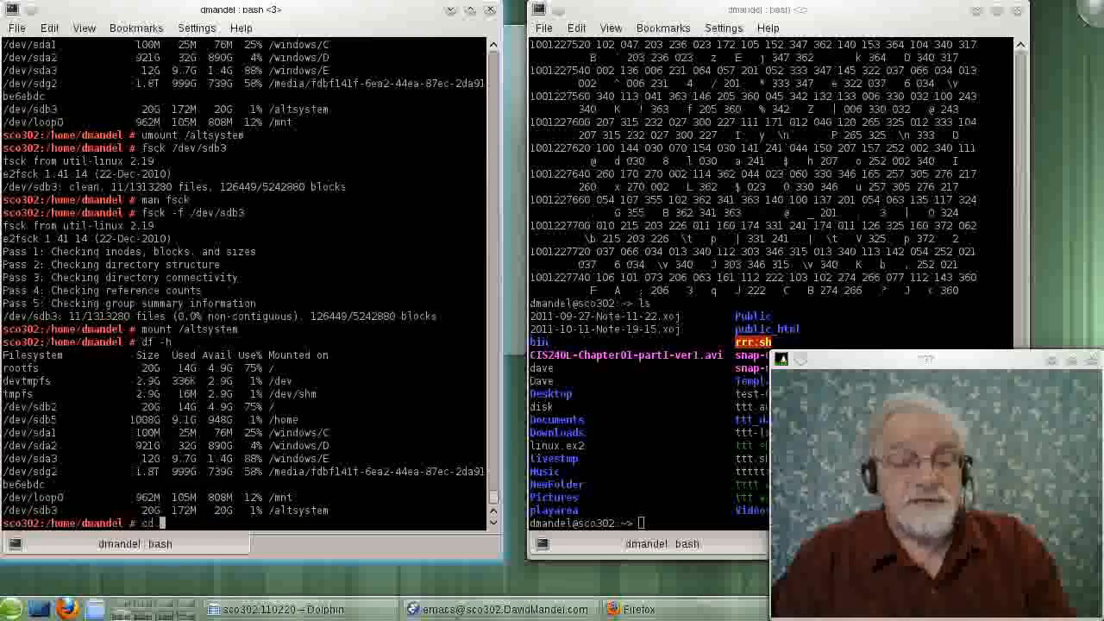
{"action": "type", "text": "alt"}
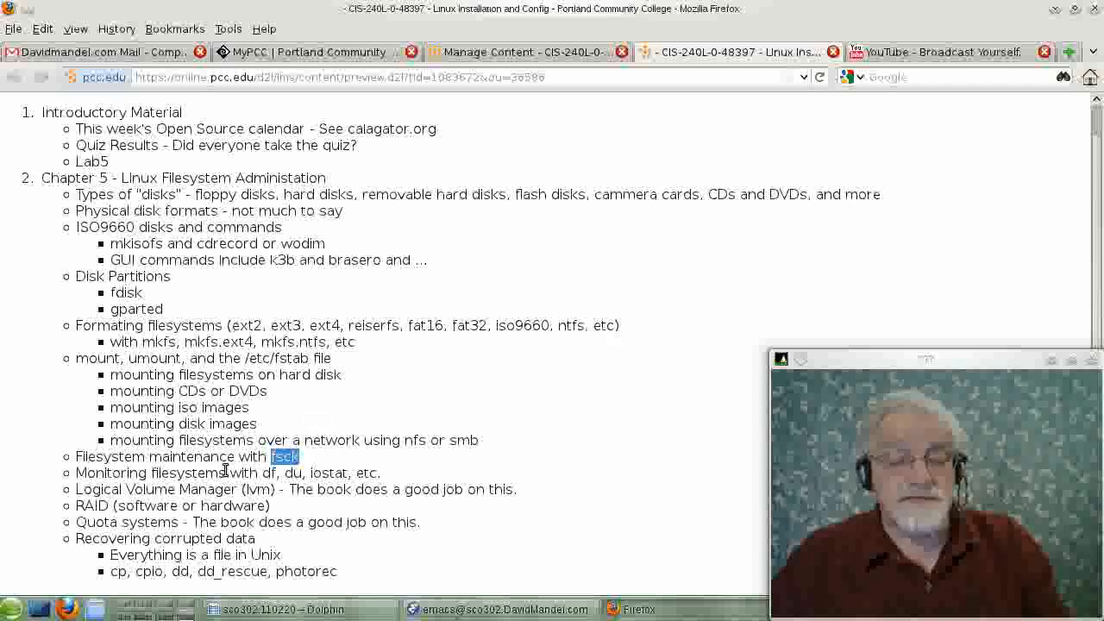
Highlight 'fsck' and 'df, du, iostat' in the course outline, then return to Konsole
{"action": "double_click", "coordinate": [276, 472]}
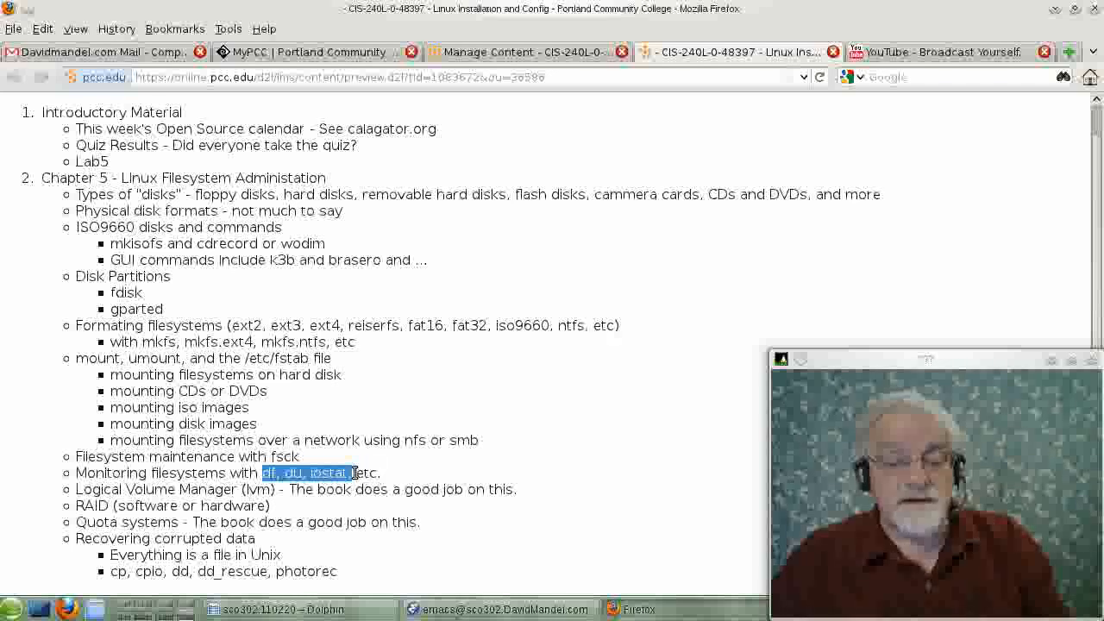
{"action": "left_click", "coordinate": [263, 480]}
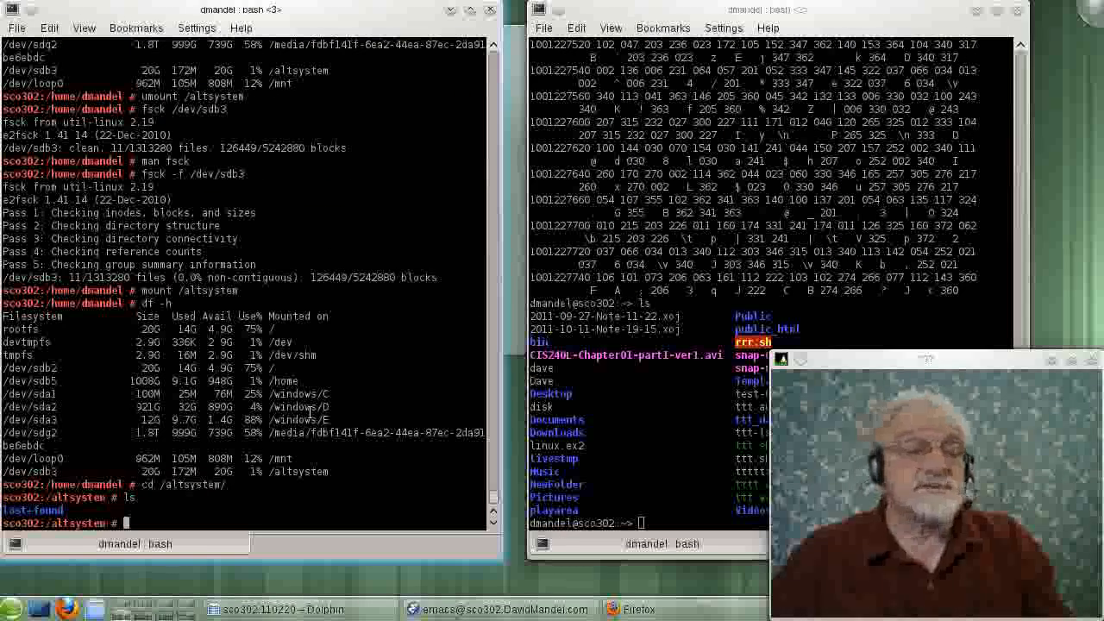
Run df -h, df and df -i to show block and inode usage of every filesystem
{"action": "type", "text": "df"}
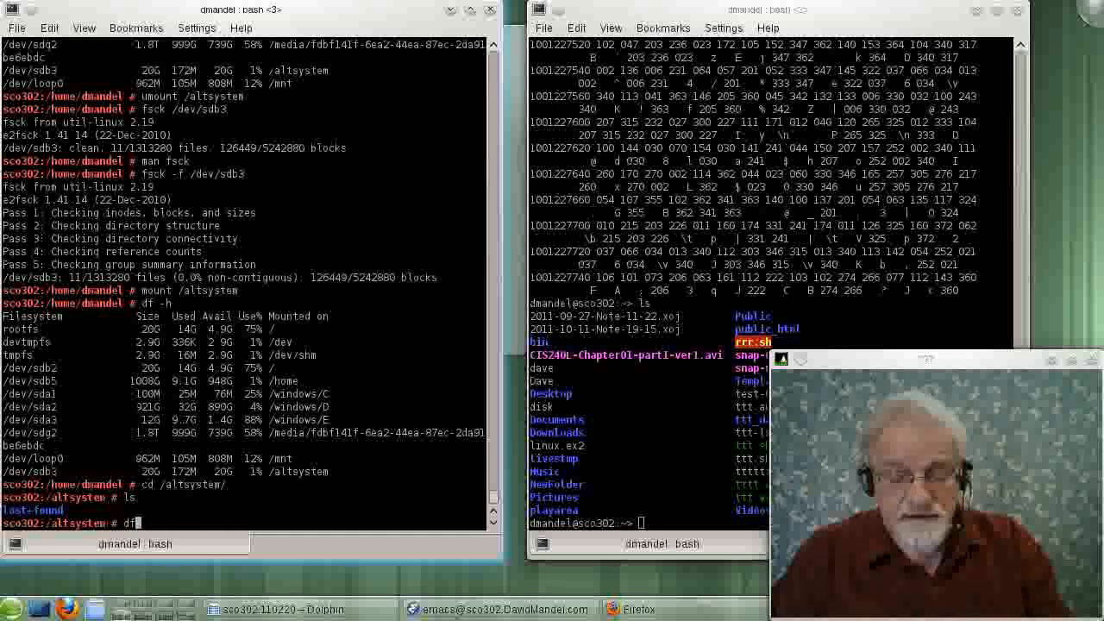
{"action": "type", "text": "-h"}
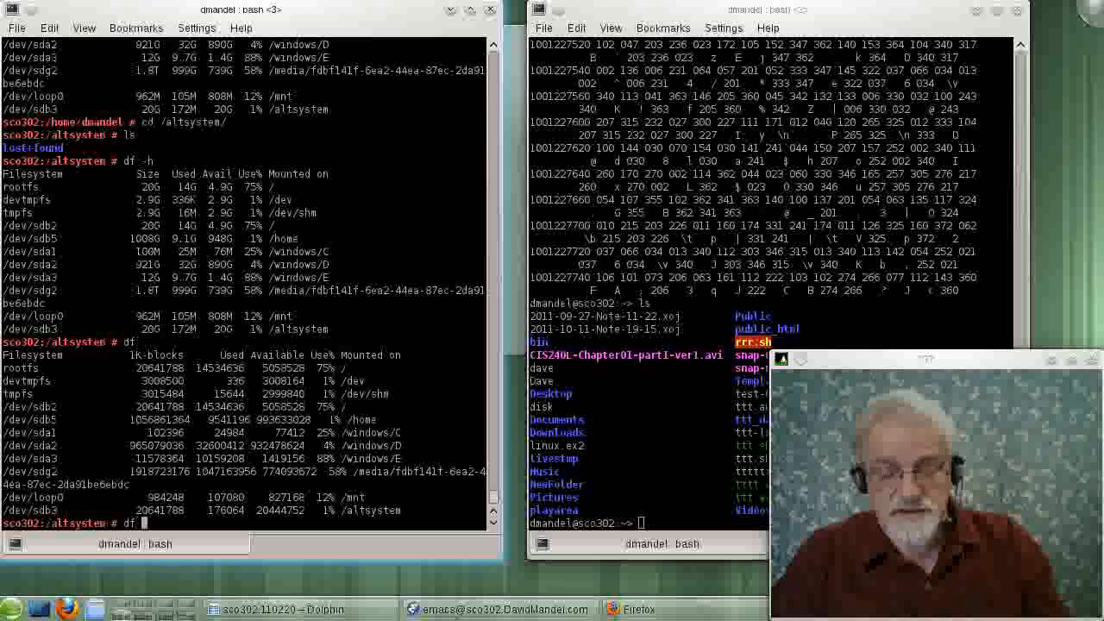
{"action": "type", "text": "-l"}
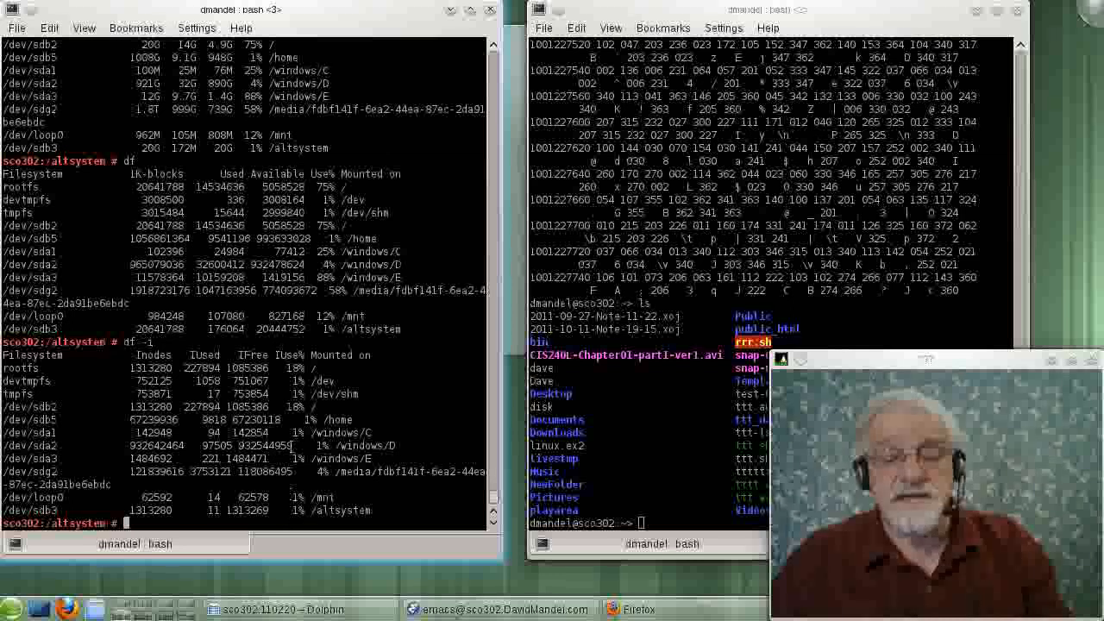
{"action": "mouse_move", "coordinate": [289, 582]}
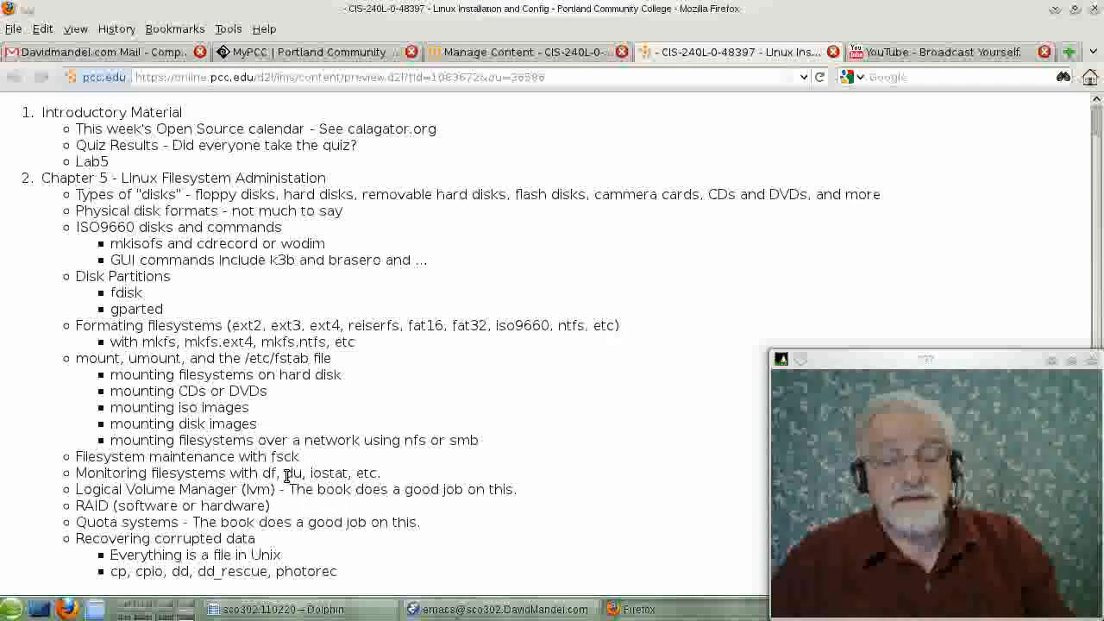
Mark 'du' in the outline, then list /home directory sizes with du -sh * and ls -l
{"action": "double_click", "coordinate": [288, 473]}
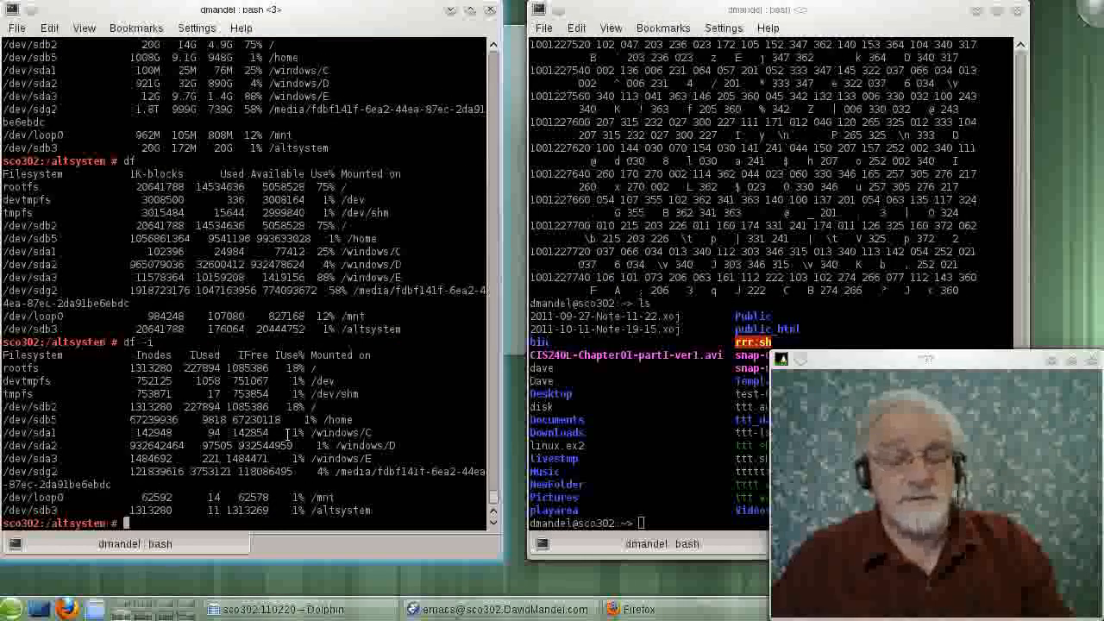
{"action": "type", "text": "cd"}
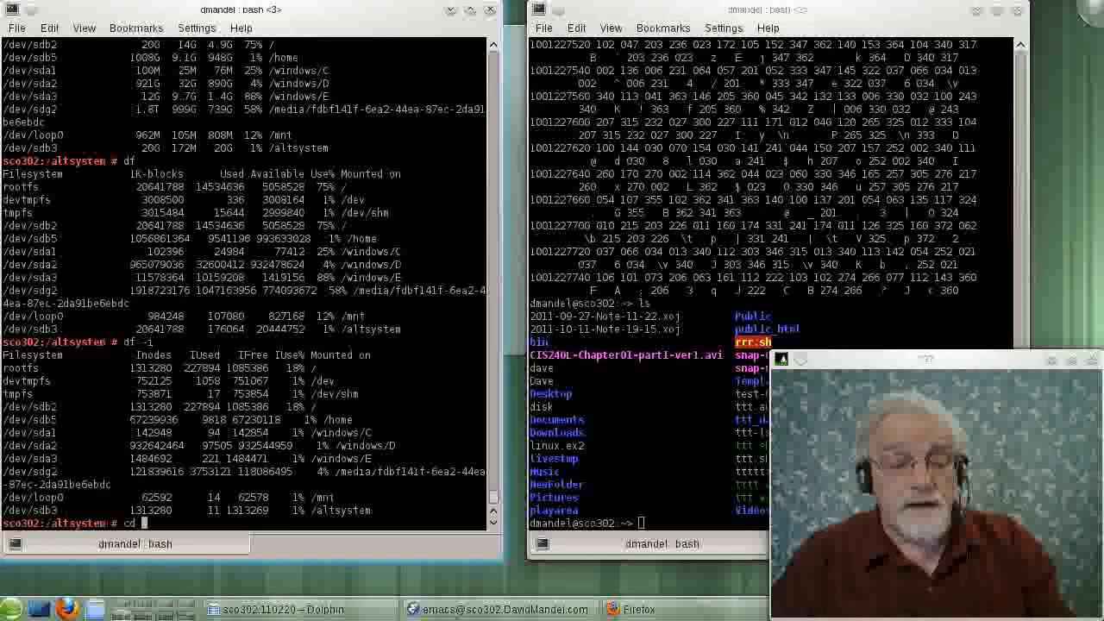
{"action": "type", "text": ".."}
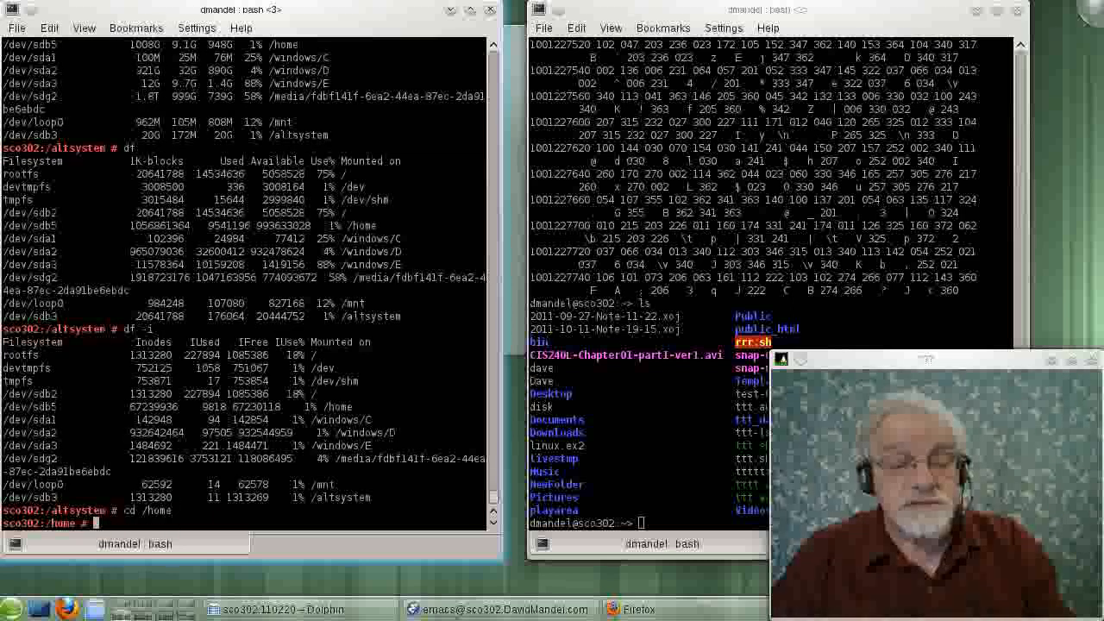
{"action": "type", "text": "du -sh *"}
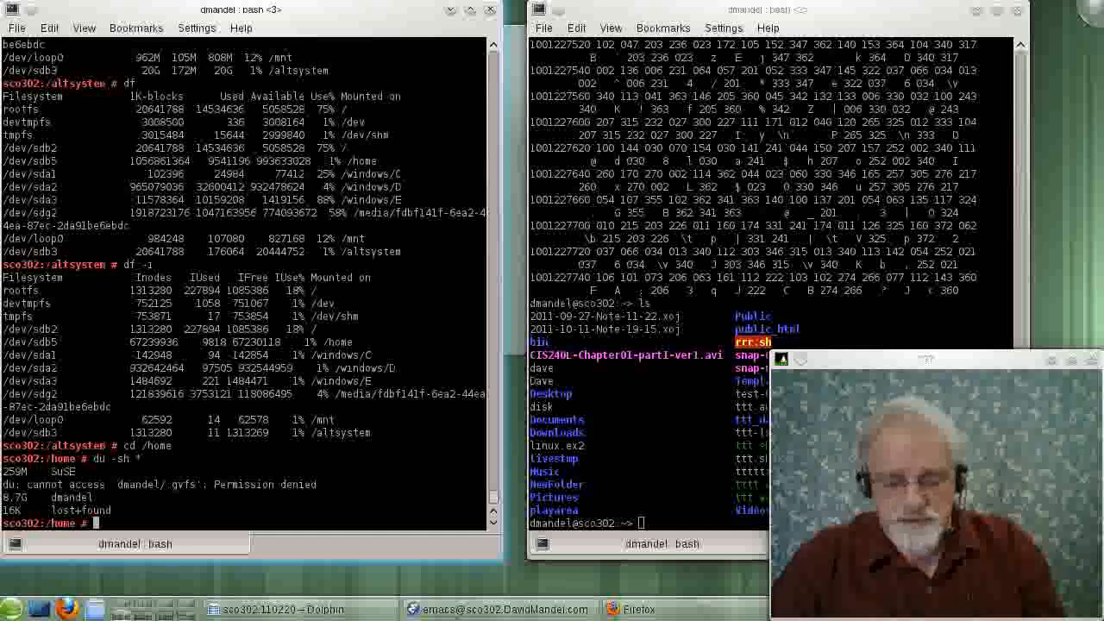
{"action": "type", "text": "ls -l"}
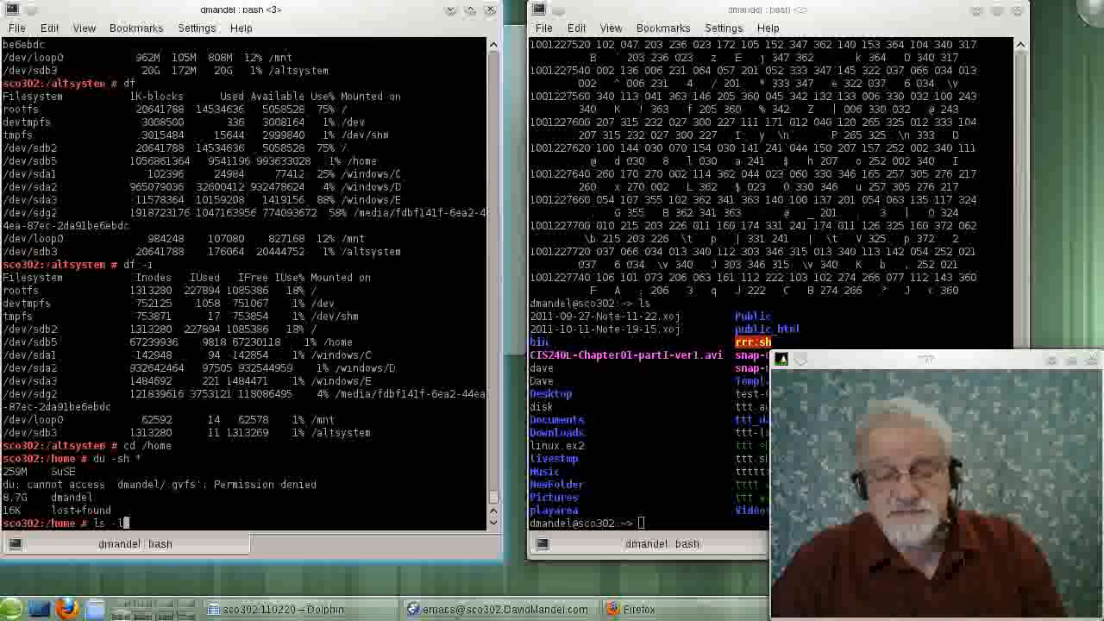
{"action": "key", "text": "Return"}
{"action": "type", "text": "i"}
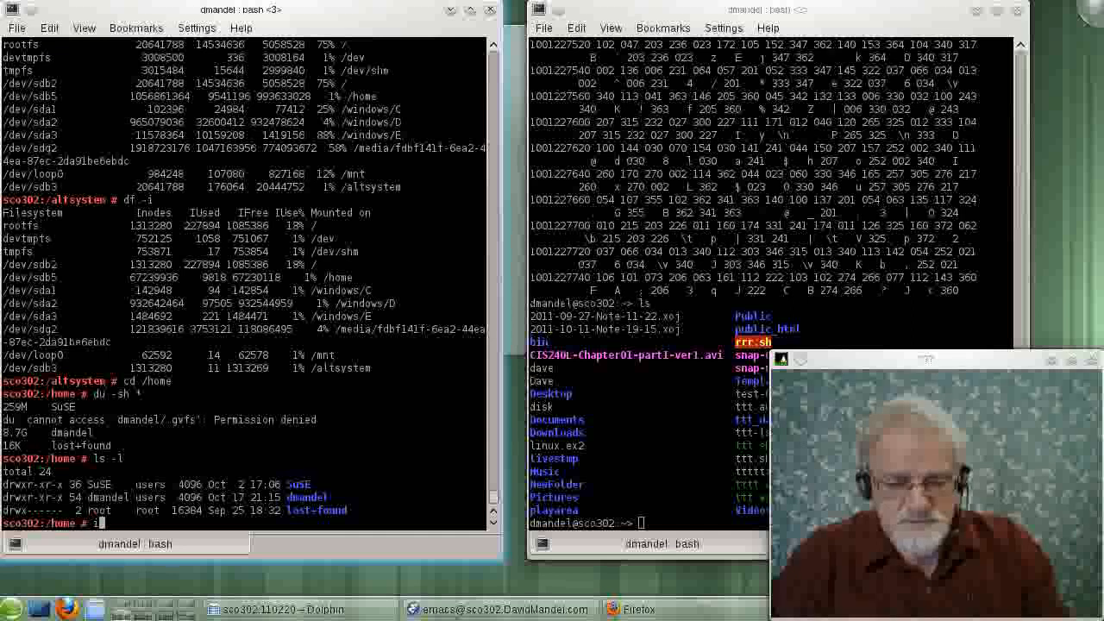
Run iostat 20 for repeated CPU and per-disk statistics, then stop the report
{"action": "type", "text": "stat 30"}
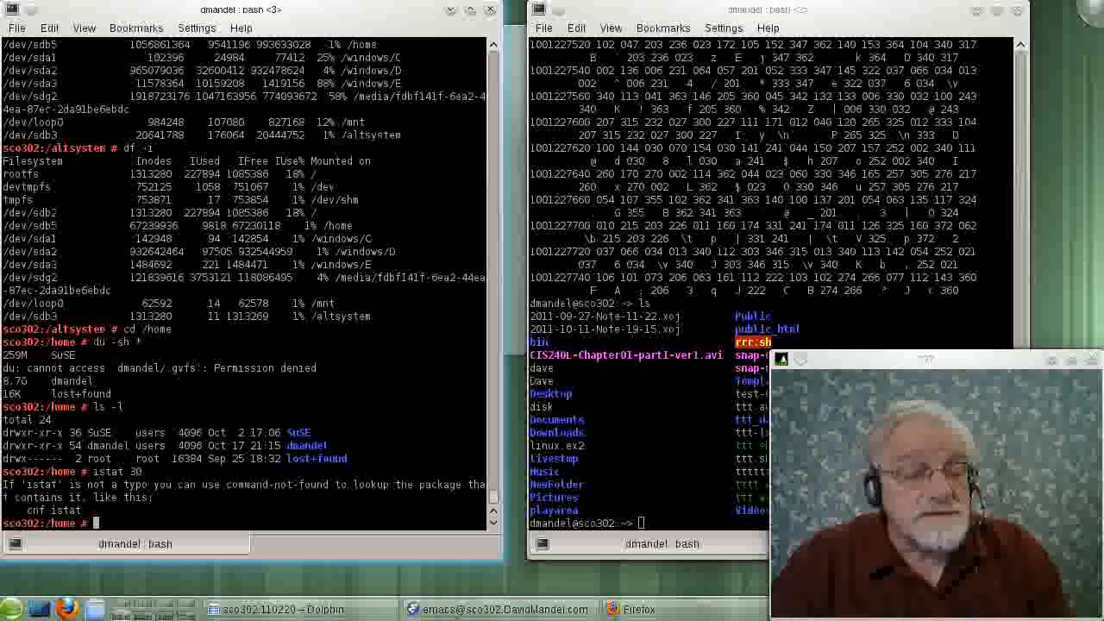
{"action": "type", "text": "iostat"}
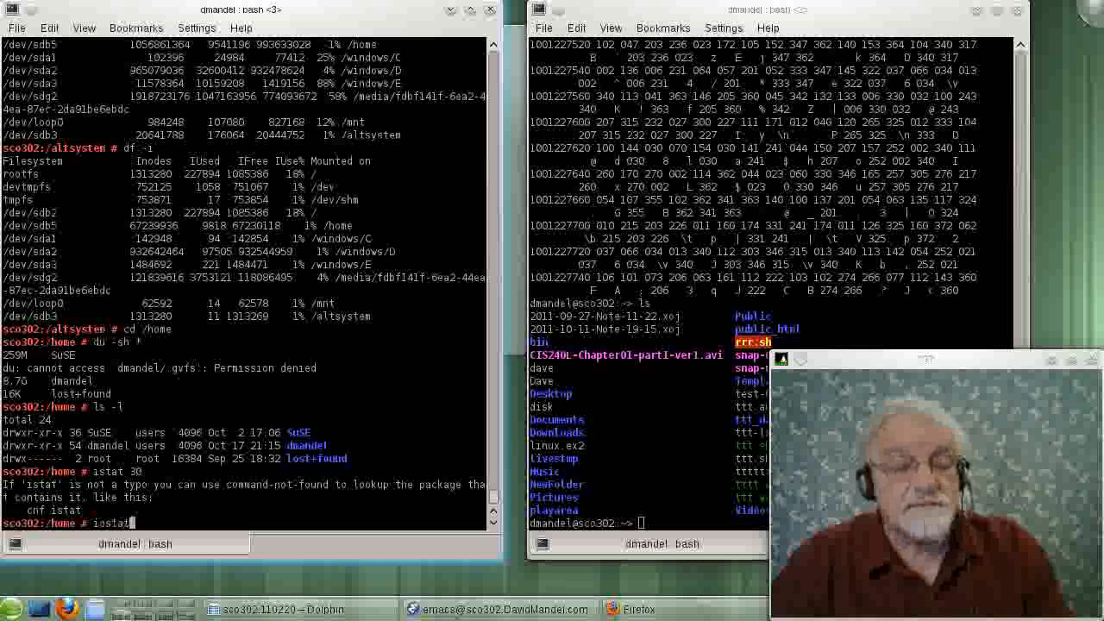
{"action": "type", "text": "20"}
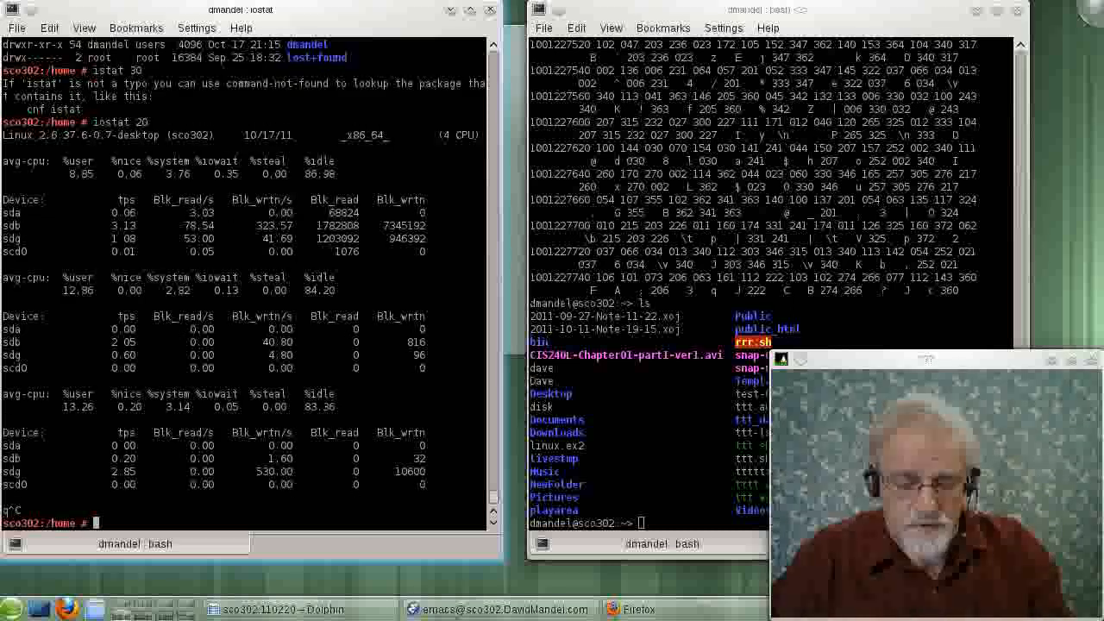
{"action": "type", "text": "iotop"}
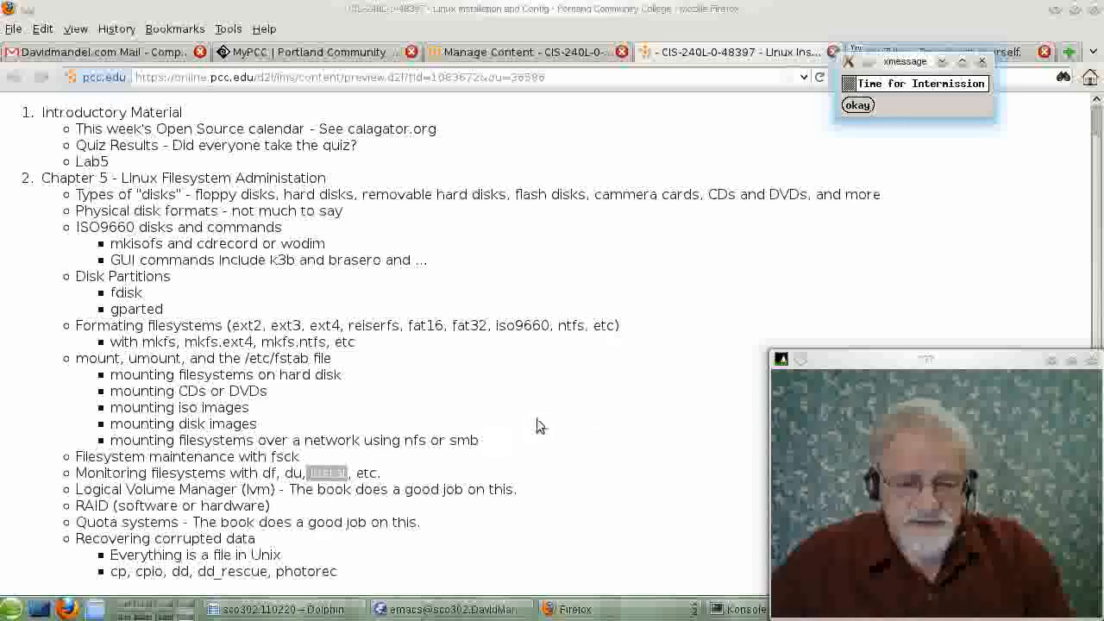
{"action": "mouse_move", "coordinate": [630, 414]}
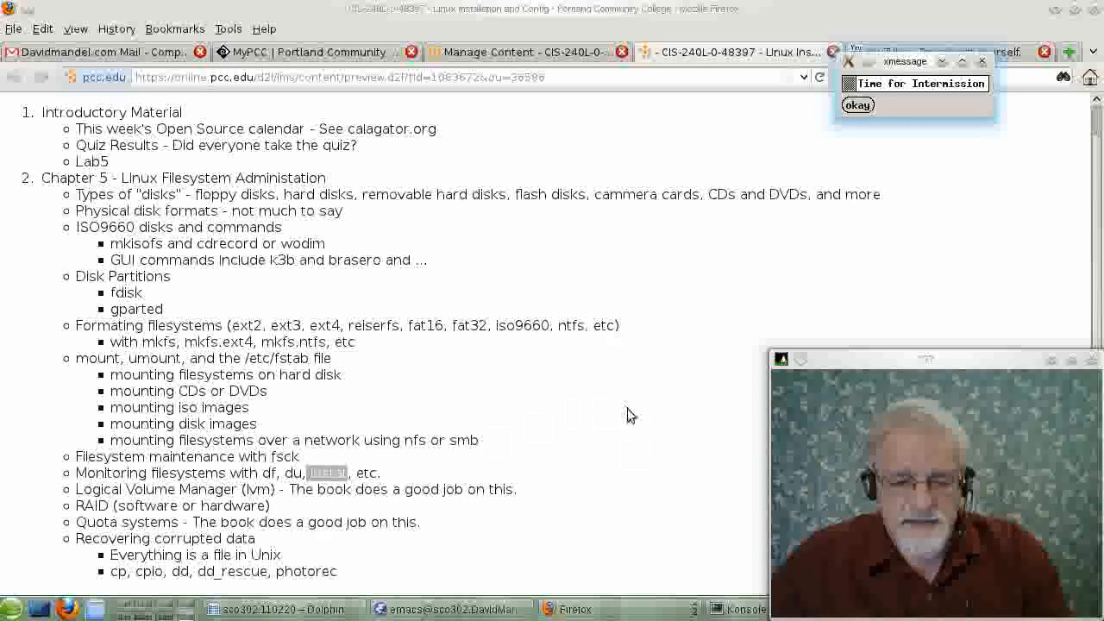
{"action": "mouse_move", "coordinate": [513, 548]}
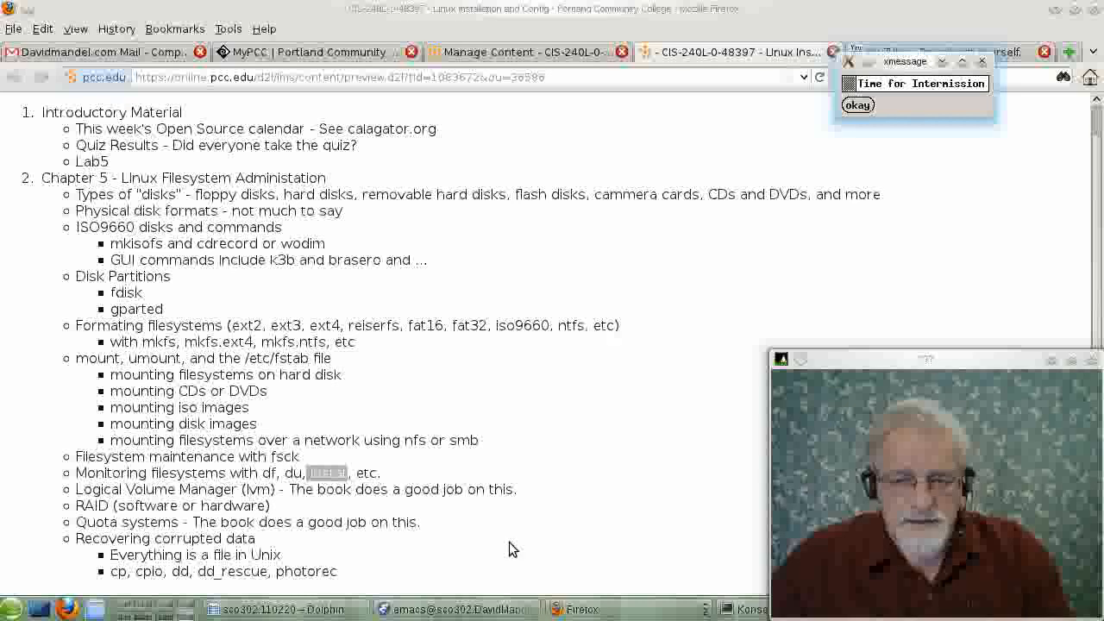